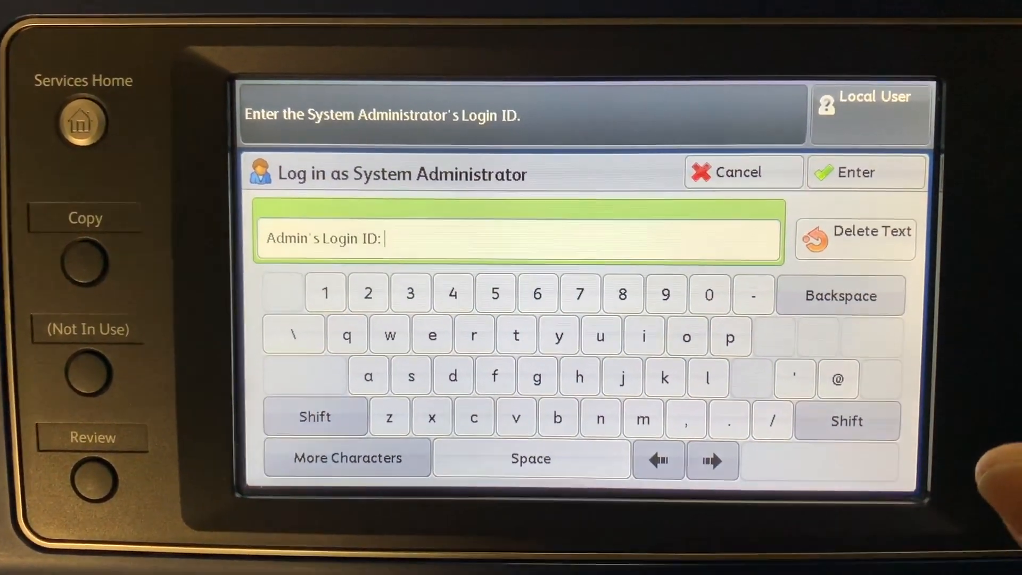
type("1111")
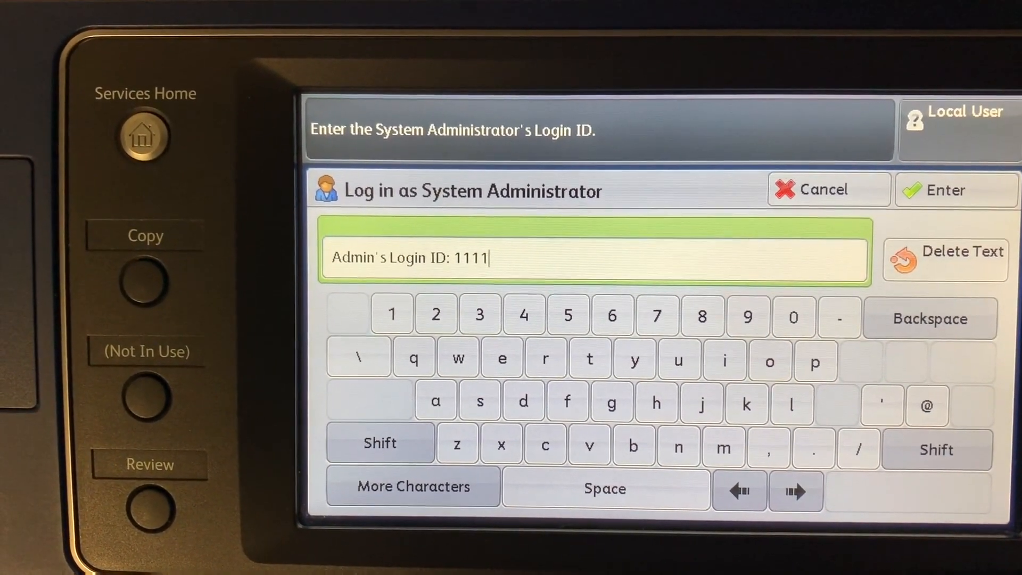
left_click(952, 190)
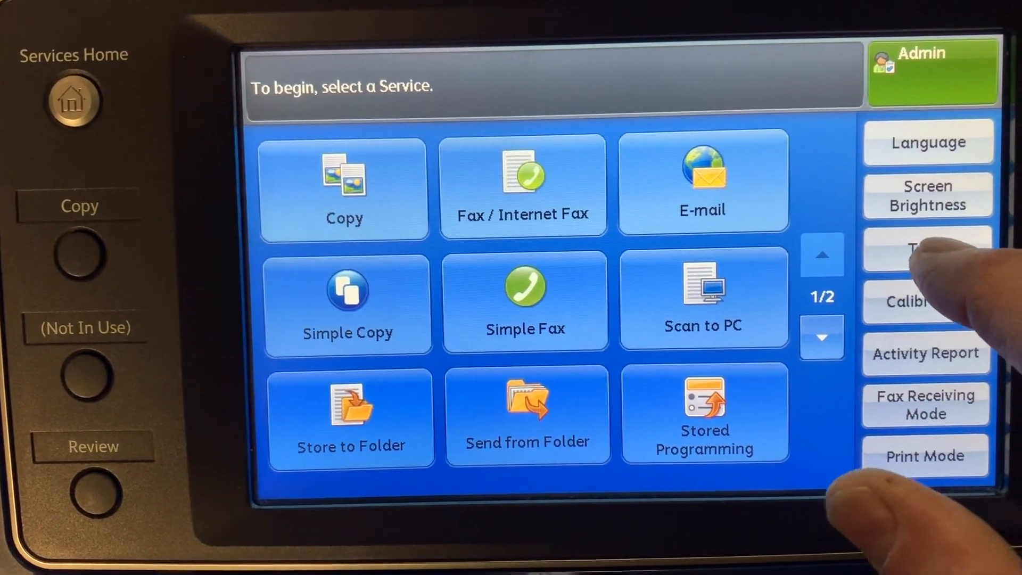
Step: Review the Scan Defaults file format PDF in System Settings, then log out
left_click(925, 250)
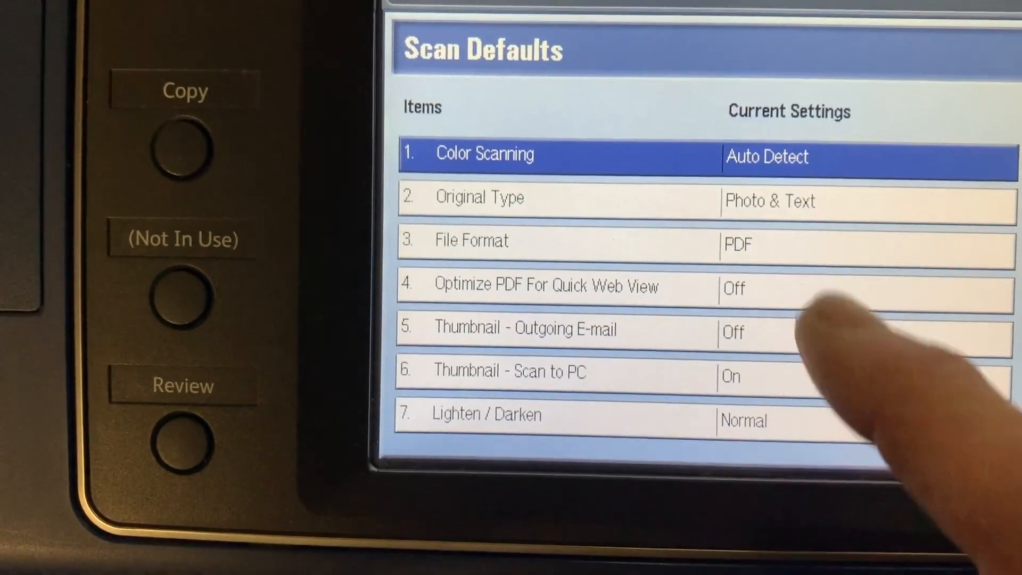
left_click(1002, 367)
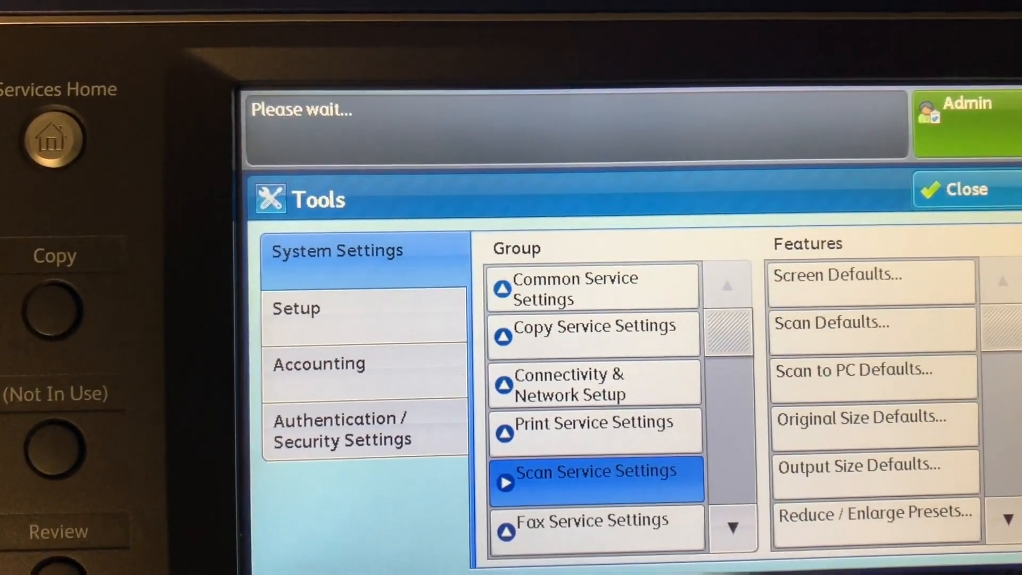
left_click(967, 189)
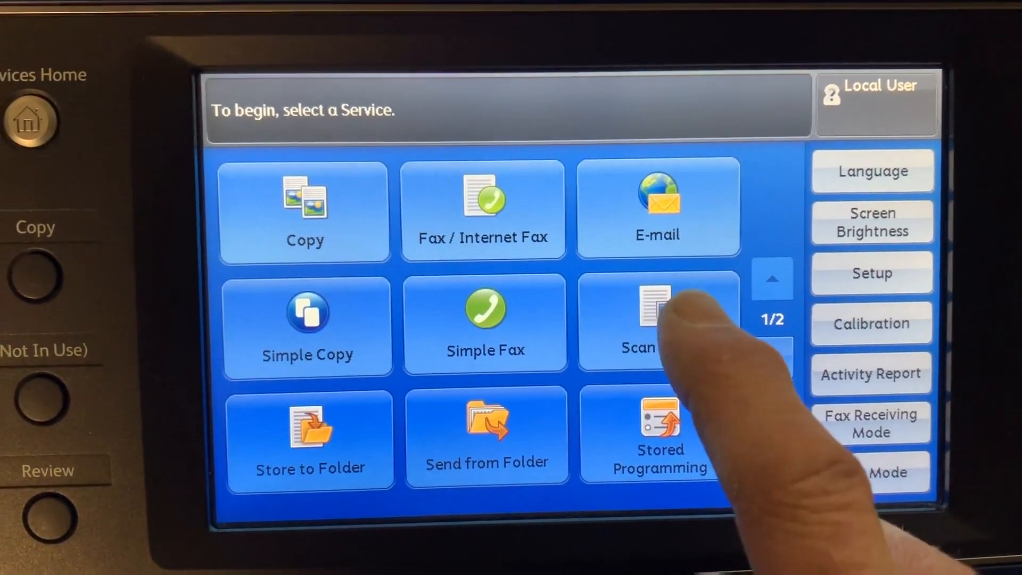
Step: Start a Scan to PC job to address book entry 0001 Bob (SMB)
left_click(656, 319)
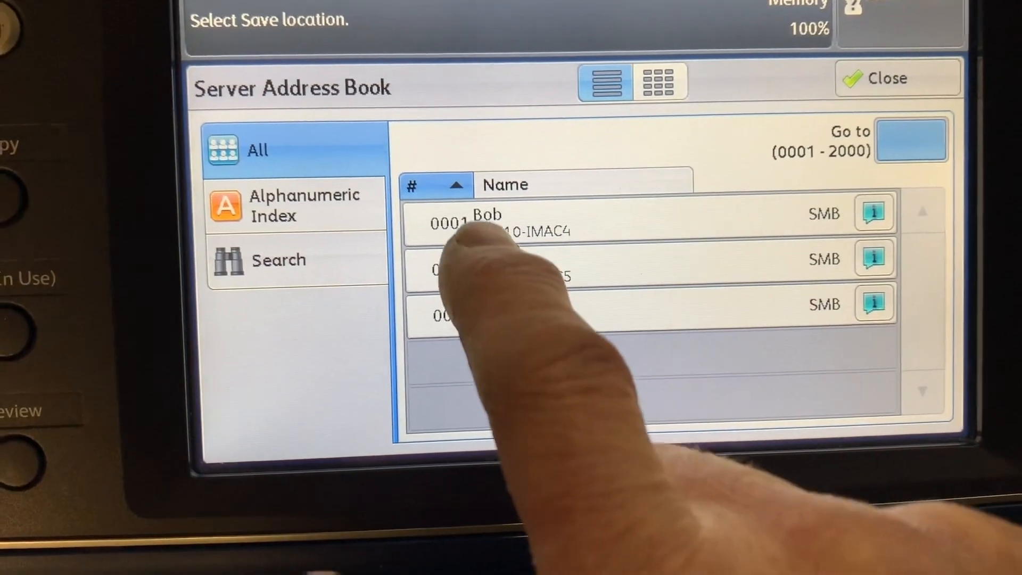
left_click(495, 225)
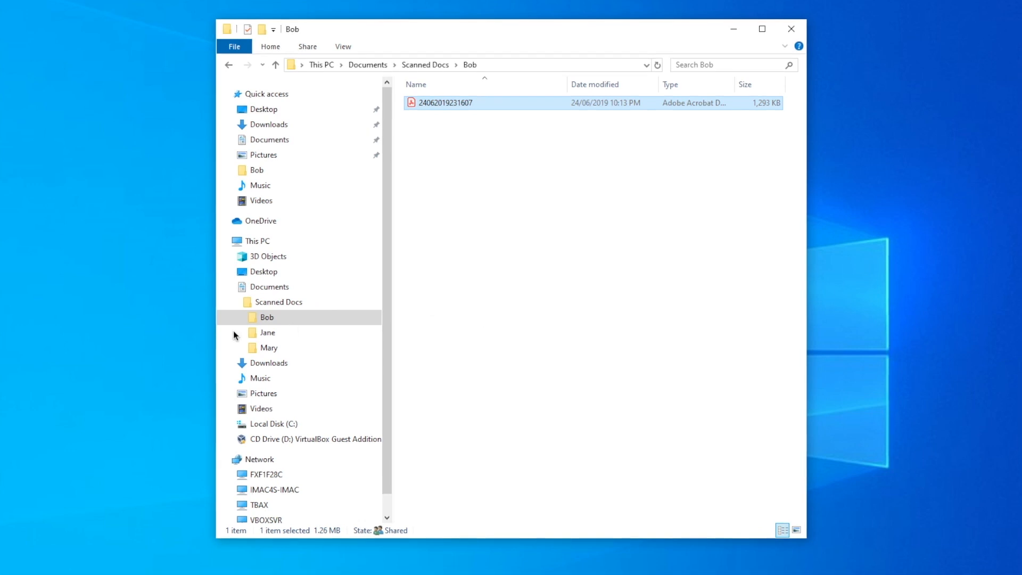
mouse_move(427, 243)
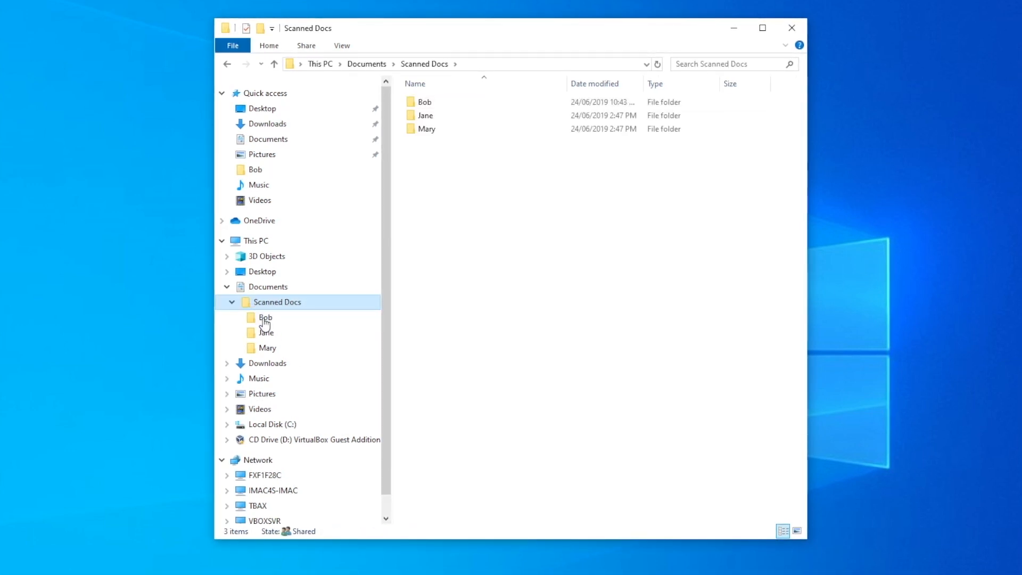
Step: Open the Scanned Docs\Bob folder and double-click the scanned PDF
double_click(266, 317)
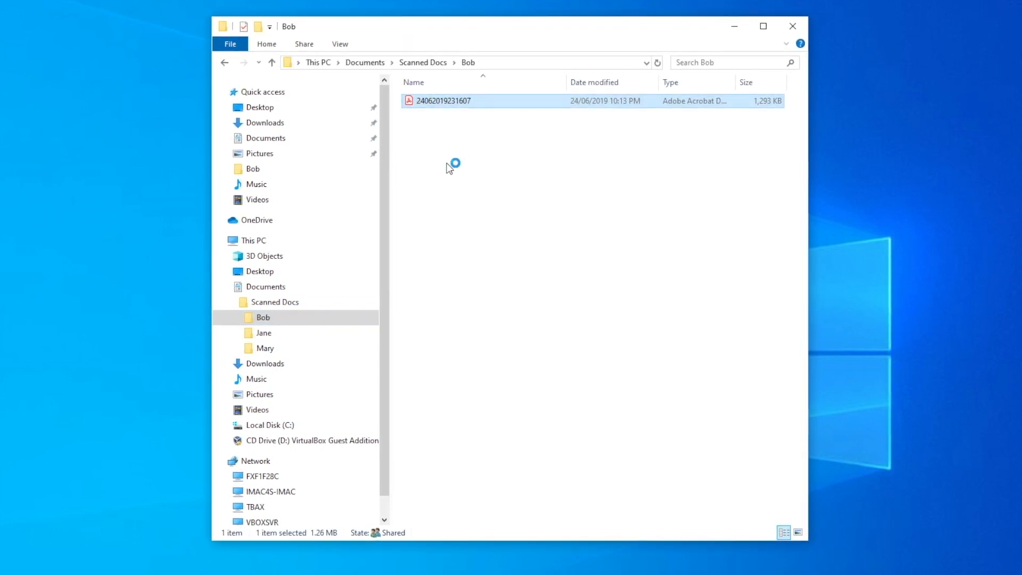
double_click(444, 101)
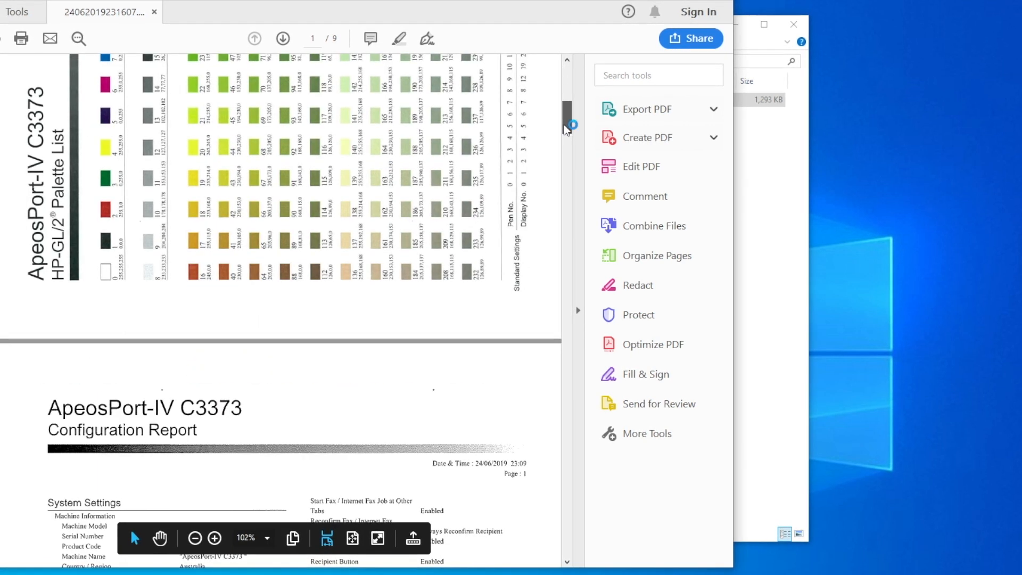
scroll("down", 3)
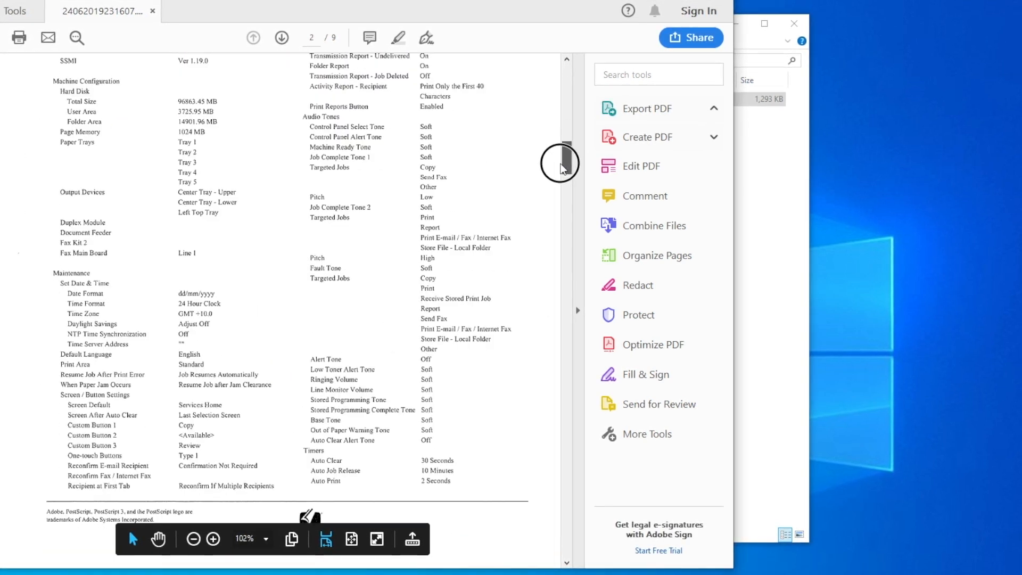
left_click_drag(560, 162, 560, 248)
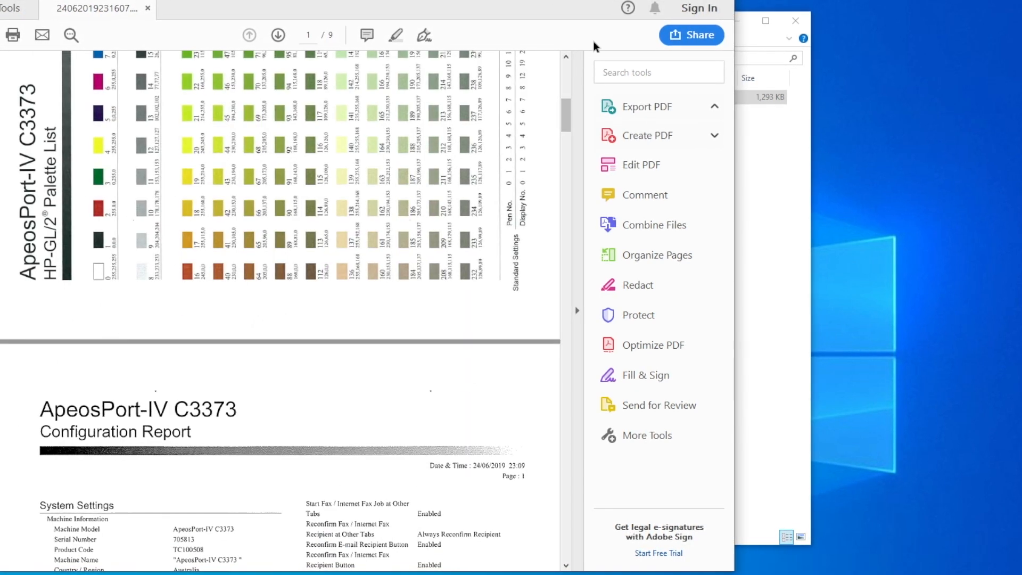
scroll("down", 3)
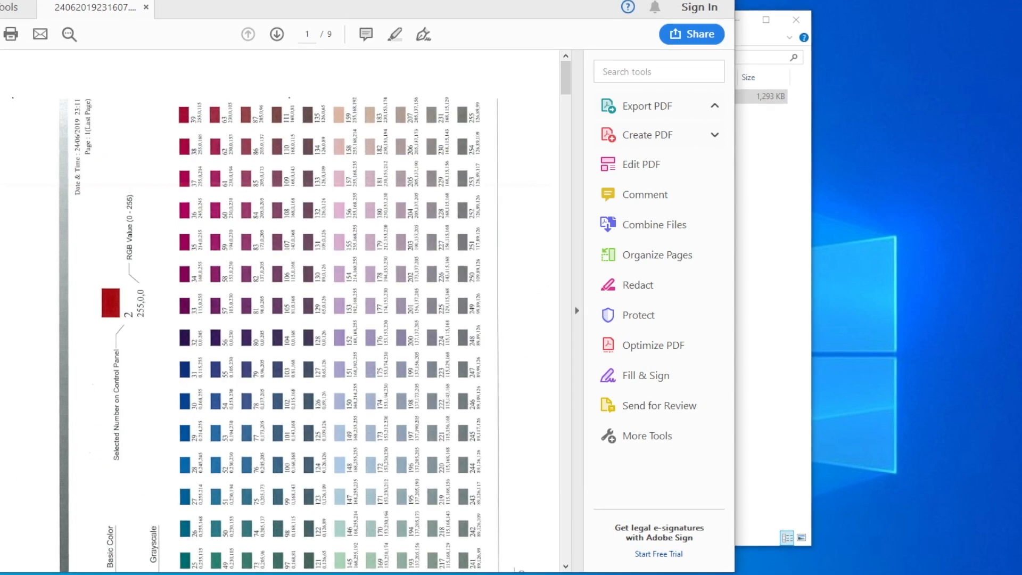